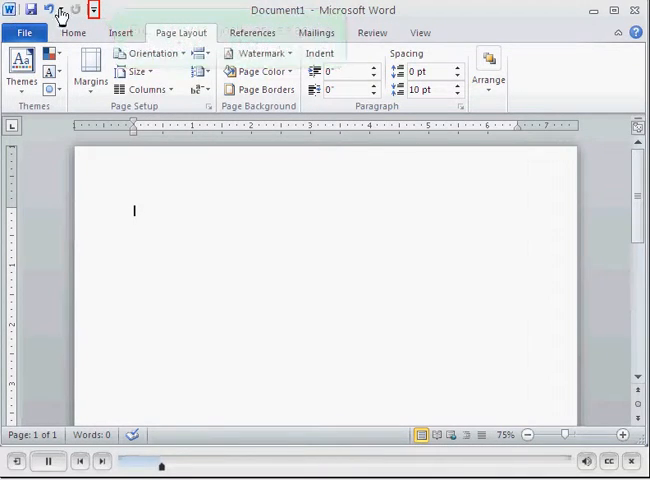
Step: Show the Customize Quick Access Toolbar list with Save, Undo and Redo checked
click(94, 9)
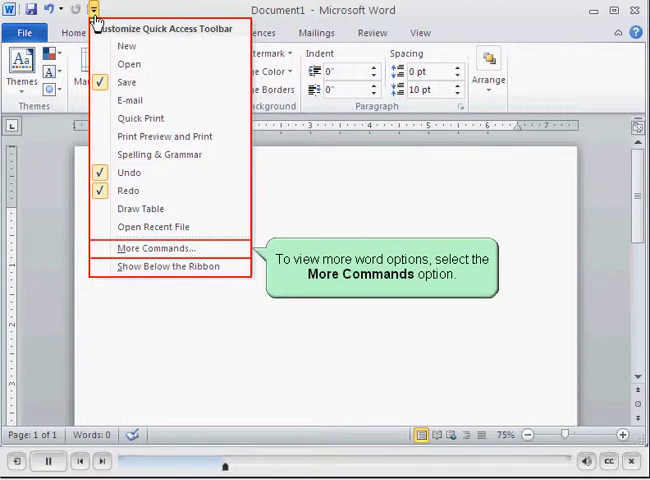
mouse_move(155, 248)
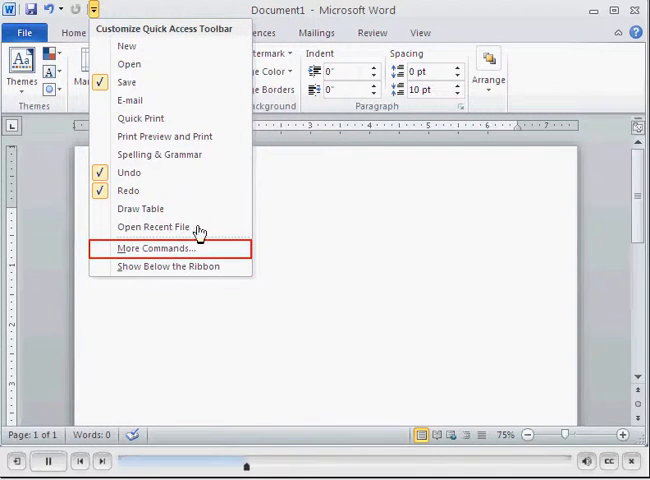
Step: Reach Word Options via More Commands and locate Table in Popular Commands
click(154, 248)
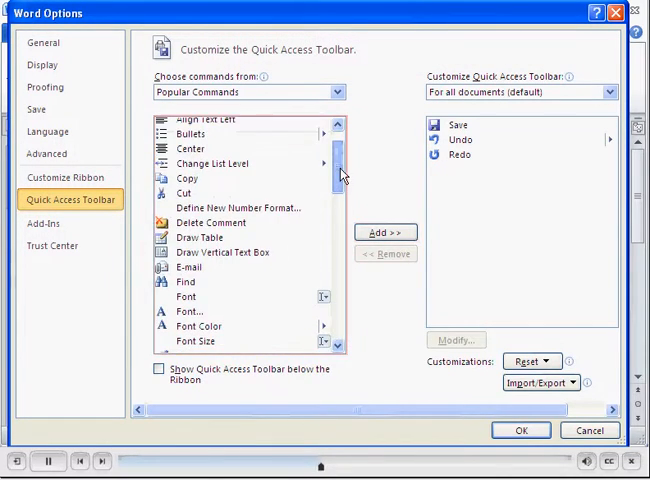
scroll(down, 3)
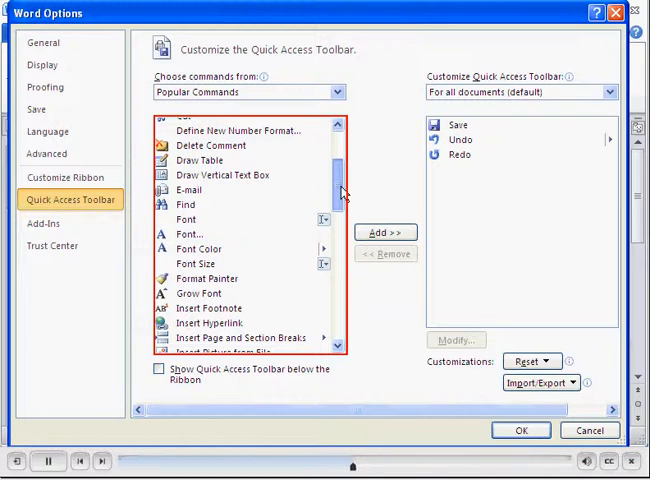
scroll(down, 3)
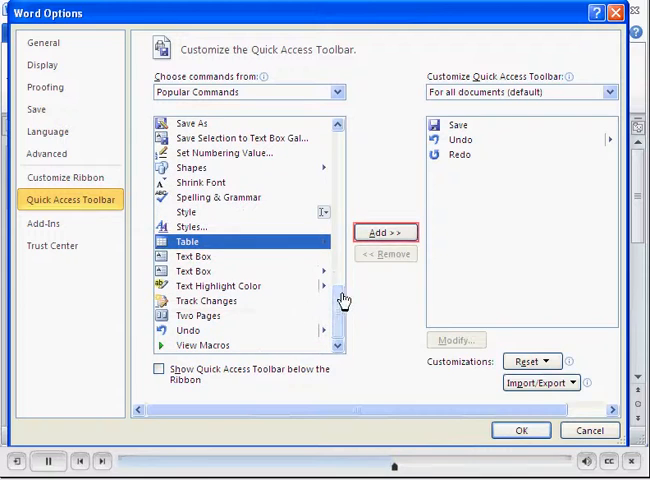
Step: Add Table to the toolbar list and confirm with OK
click(385, 232)
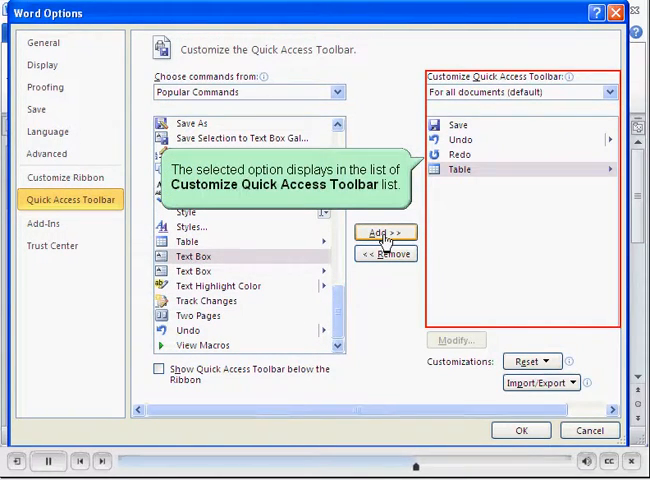
click(460, 169)
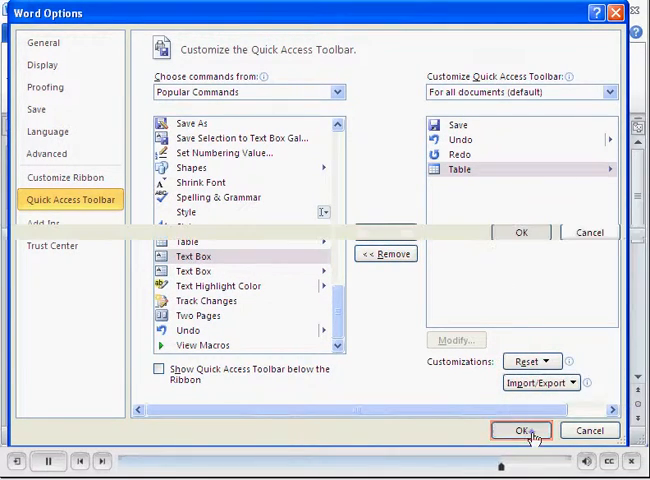
click(520, 430)
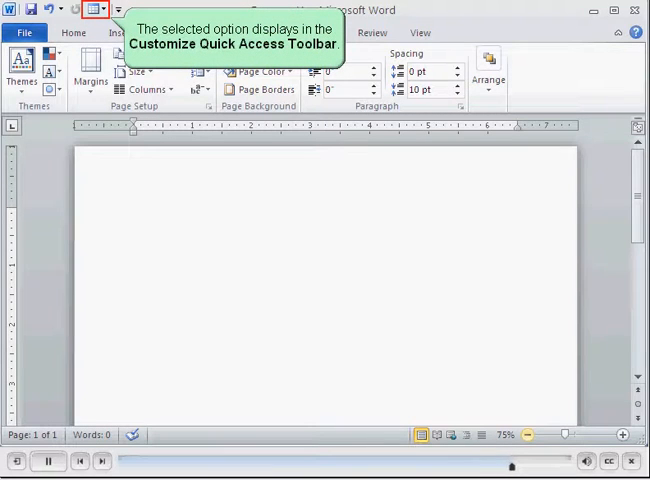